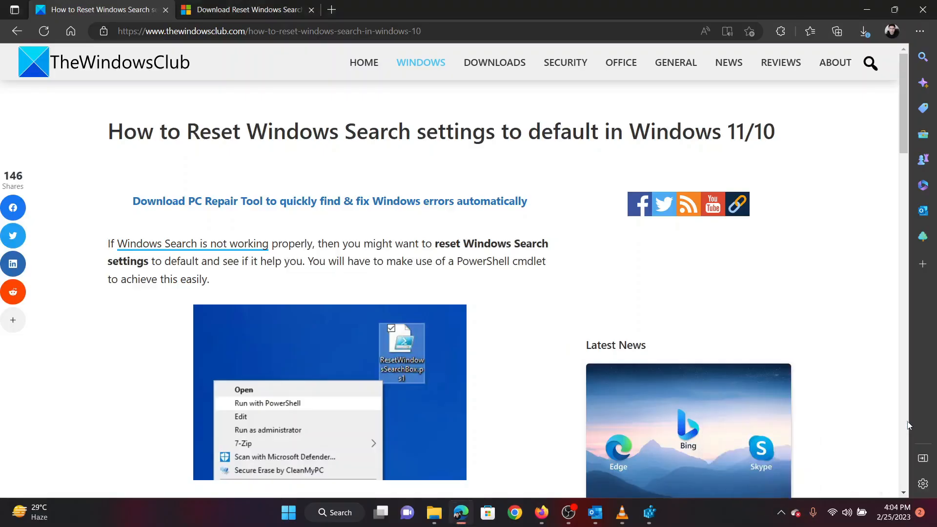
mouse_move(434, 211)
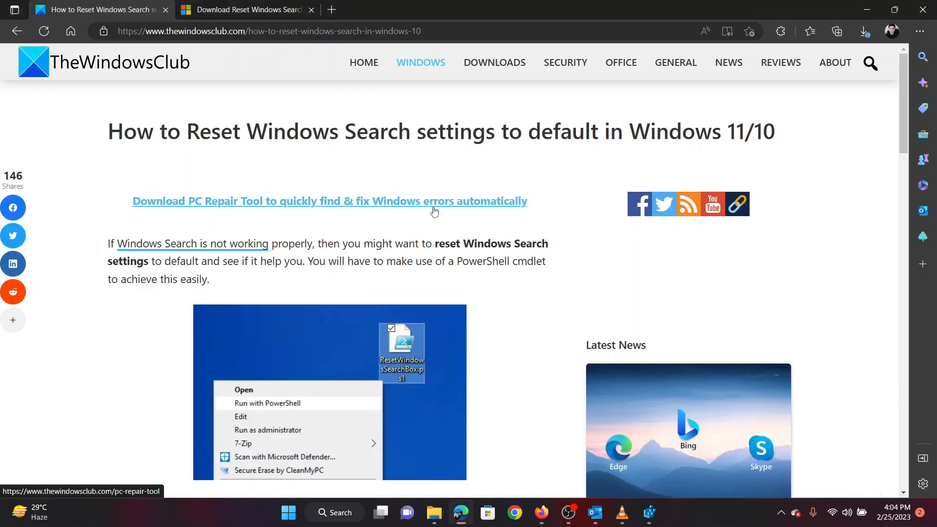
Follow the guide's download step to the script's Microsoft Download Center page.
drag(187, 131, 592, 132)
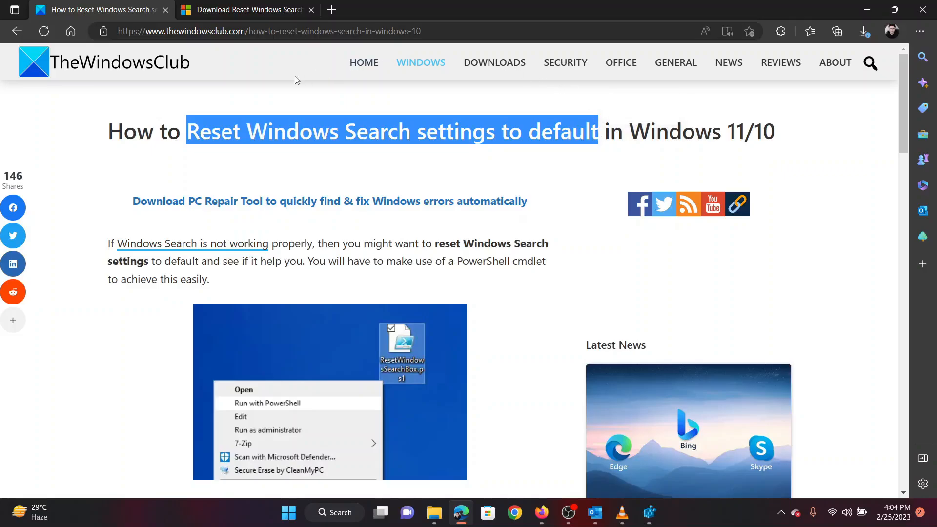
scroll(down, 3)
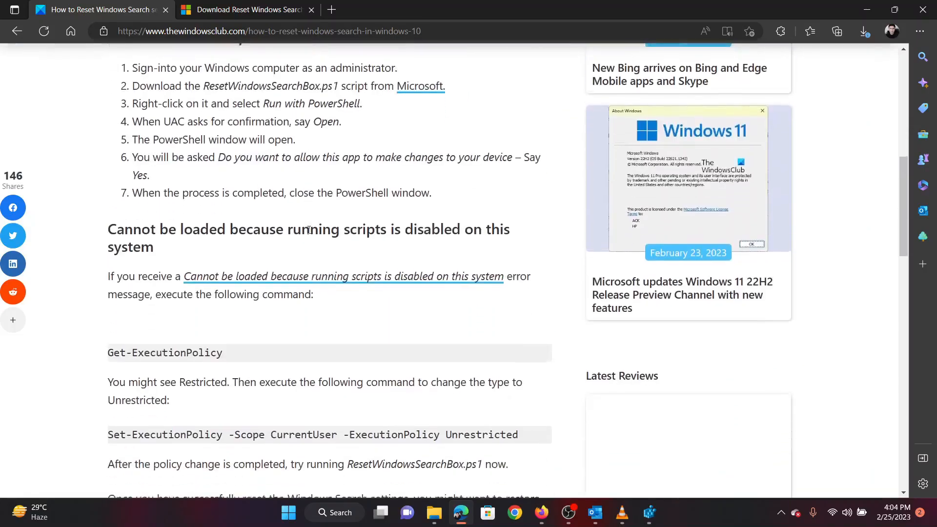
scroll(up, 3)
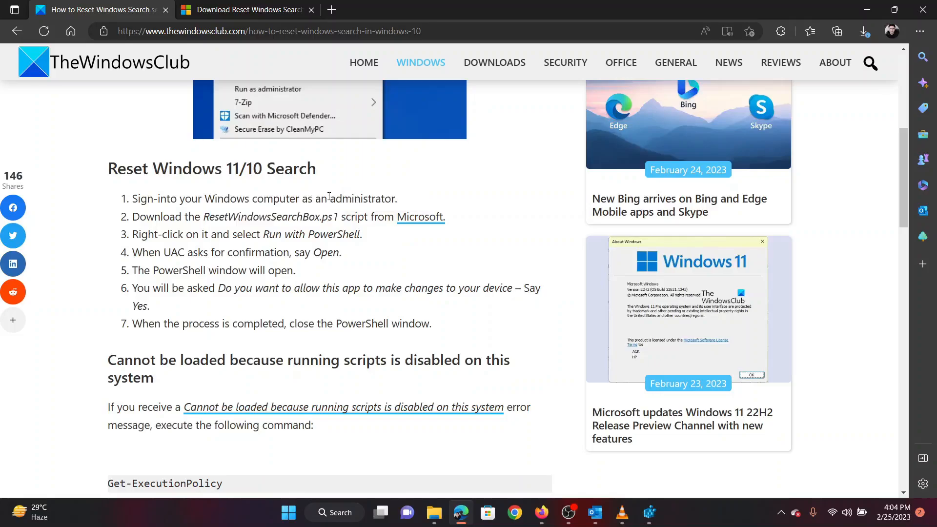
drag(320, 198, 380, 198)
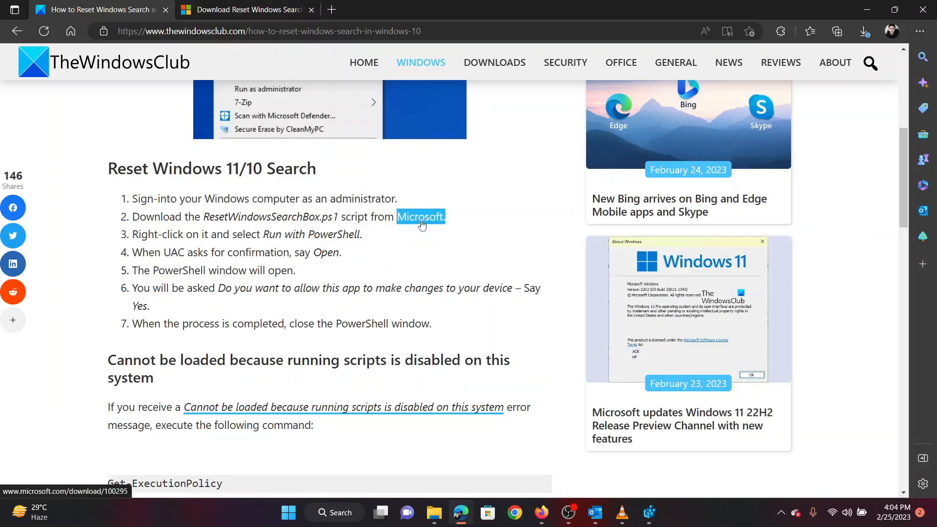
click(420, 217)
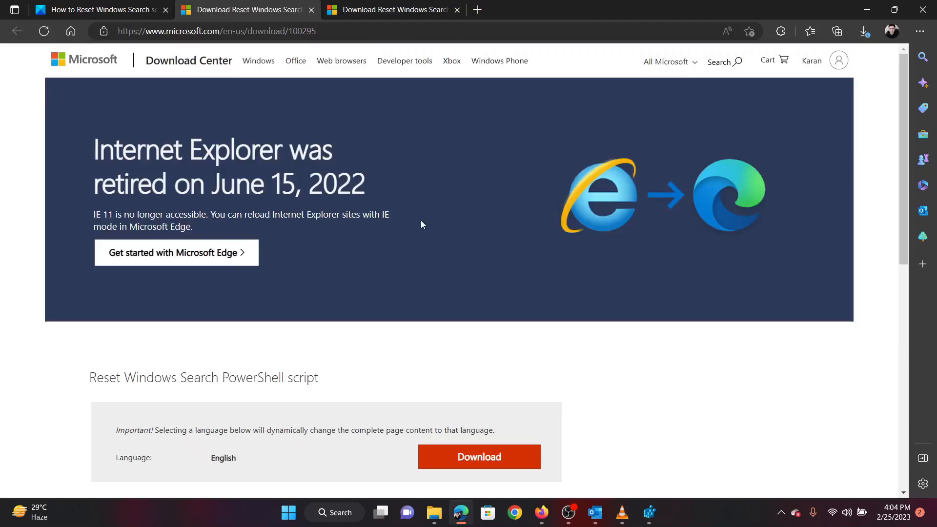
Download ResetWindowsSearchBox.ps1 and open it from the Edge downloads flyout.
scroll(down, 3)
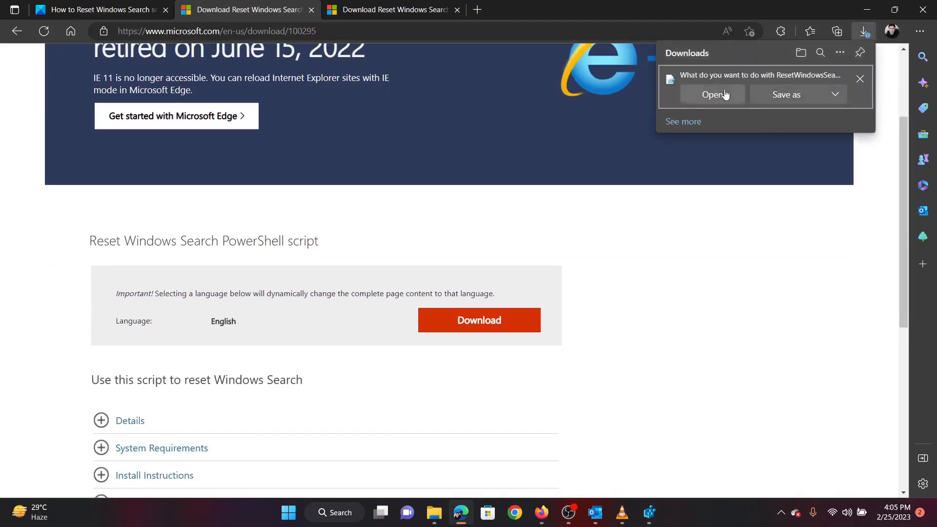
click(712, 95)
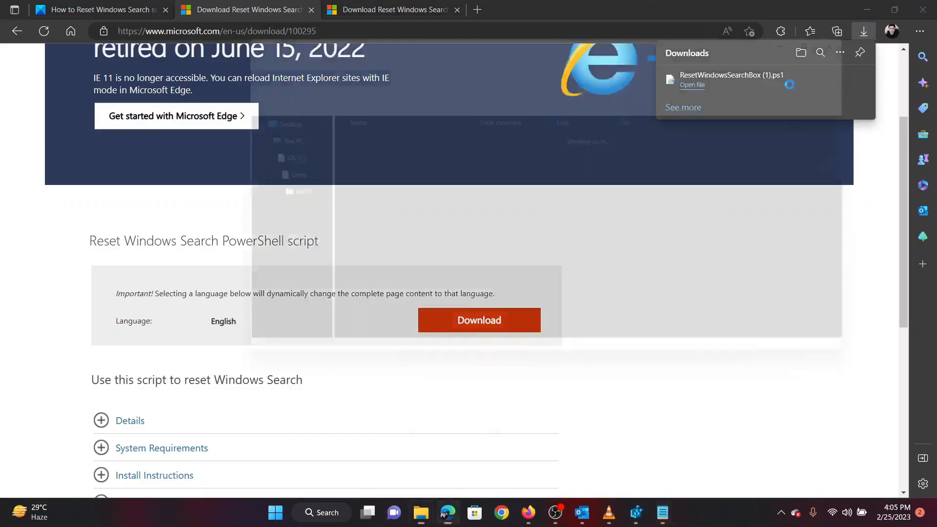
Run the downloaded ResetWindowsSearchBox script with PowerShell from its context menu.
right_click(161, 114)
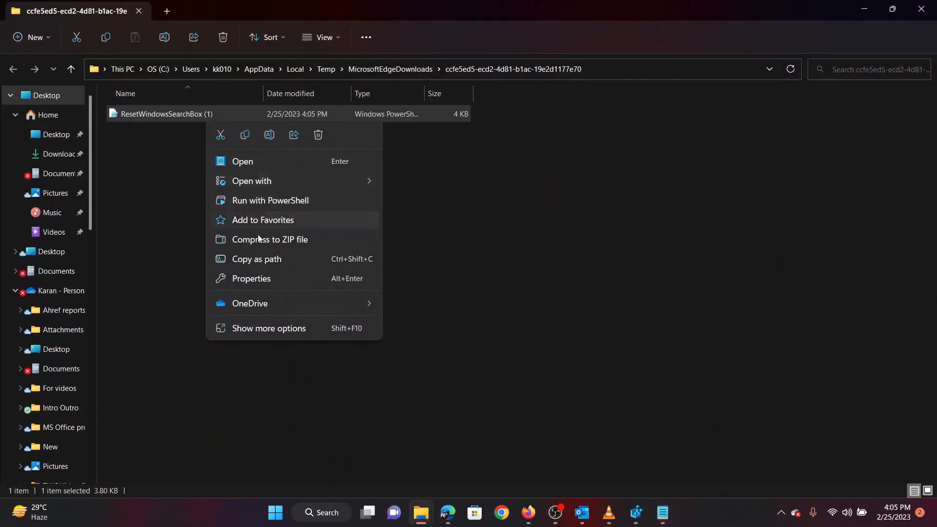
click(268, 209)
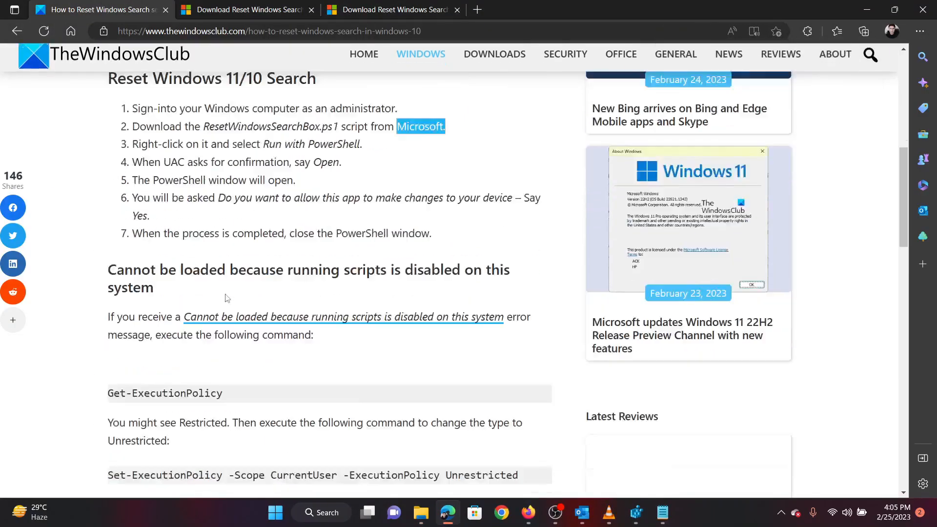
Launch regedit from the Run dialog, following the guide's registry method.
scroll(down, 3)
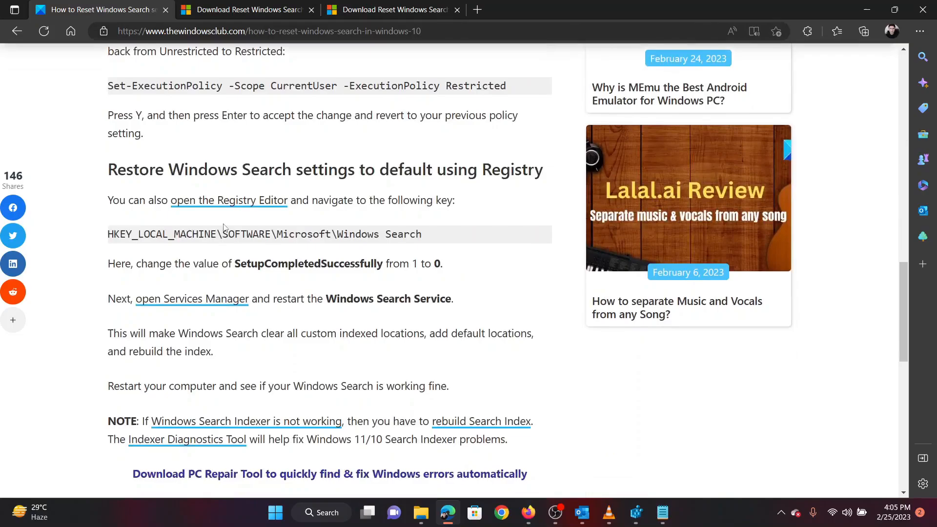
key(Win+r)
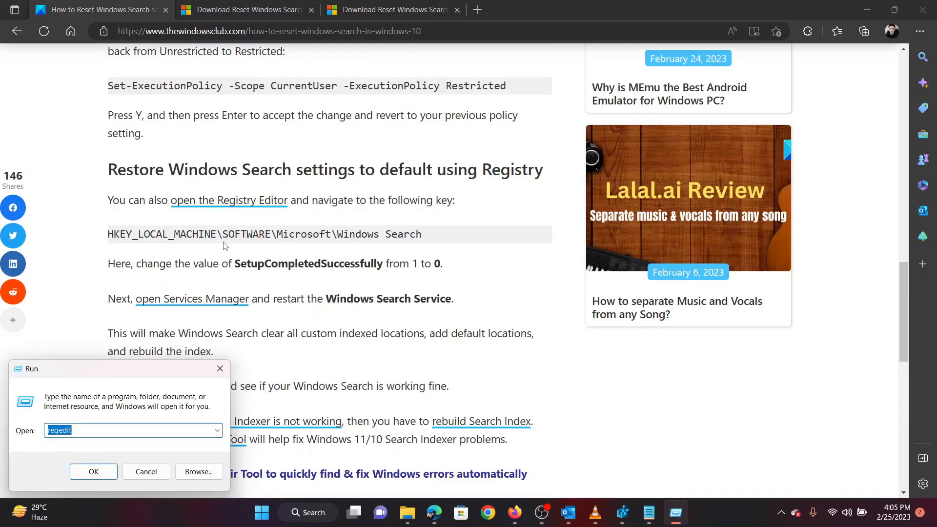
click(120, 431)
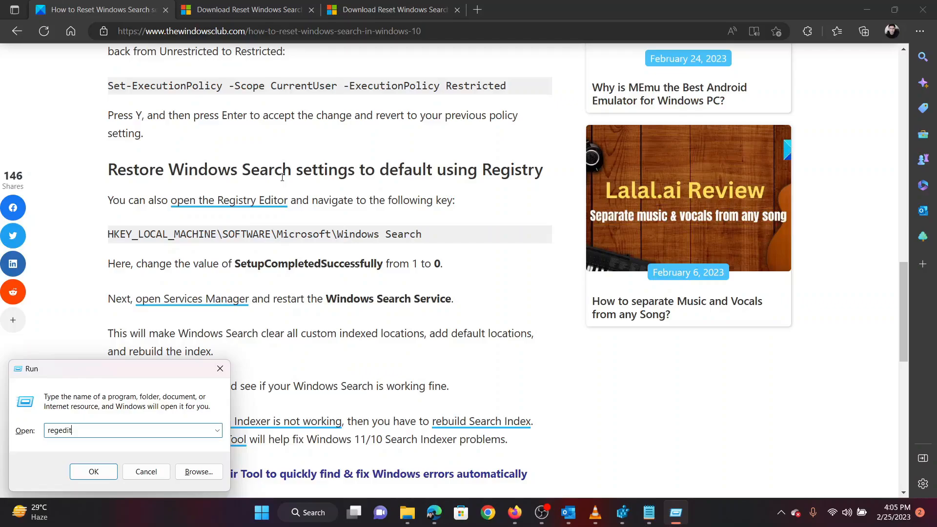
mouse_move(624, 492)
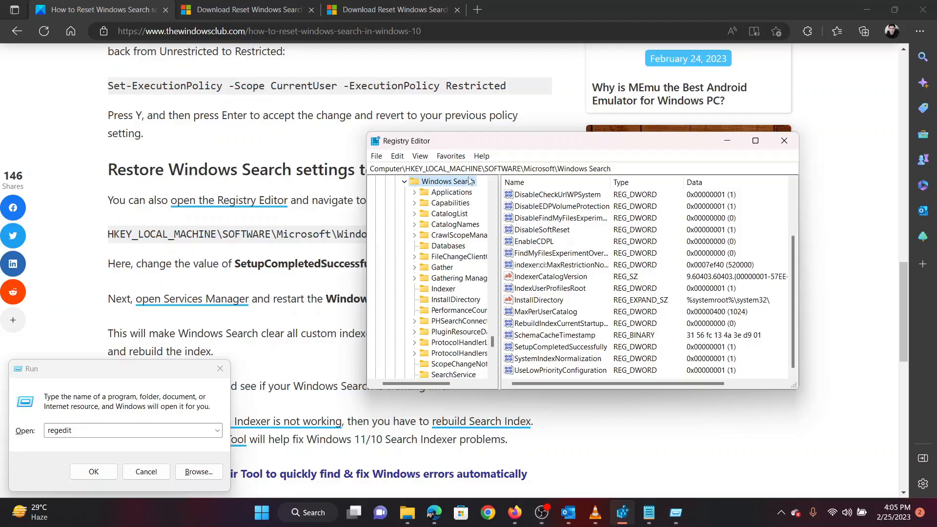
mouse_move(506, 183)
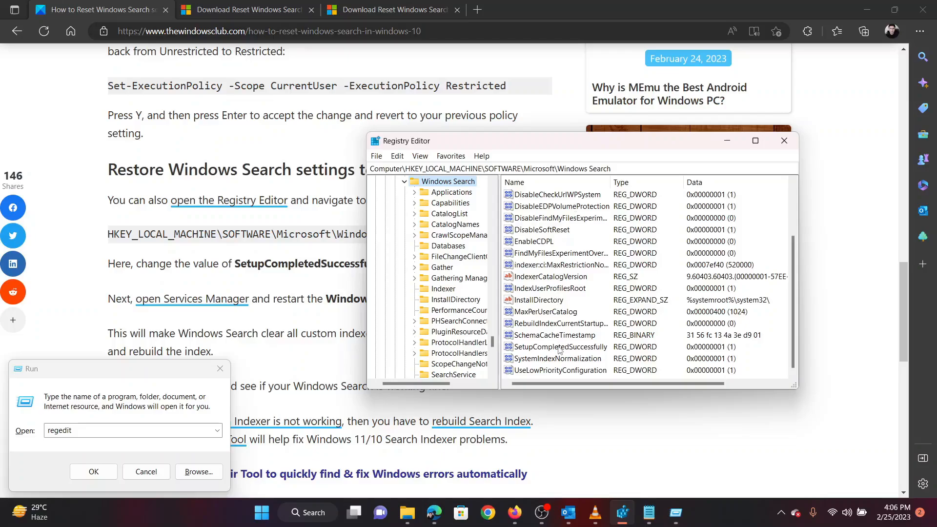
Select the SetupCompletedSuccessfully value (currently 1) in the Windows Search key.
click(558, 347)
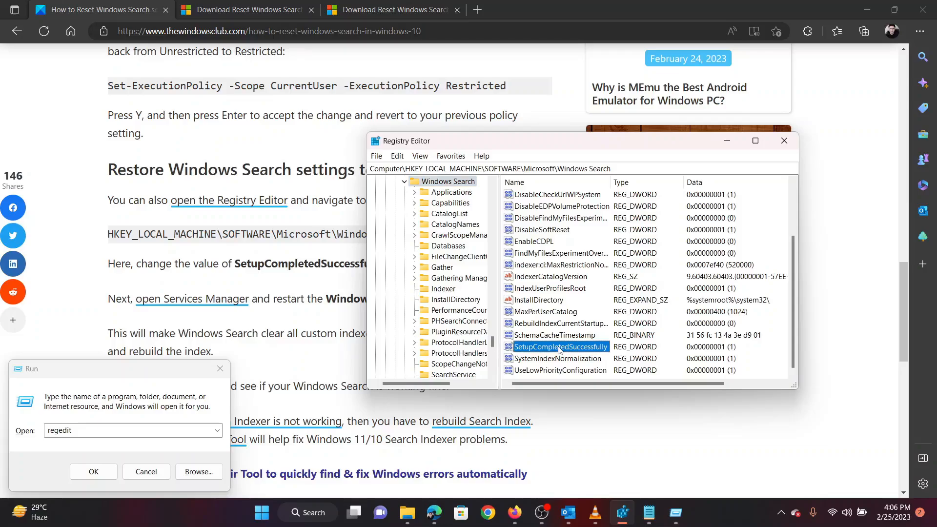
Set SetupCompletedSuccessfully value data to 0 and confirm.
double_click(559, 346)
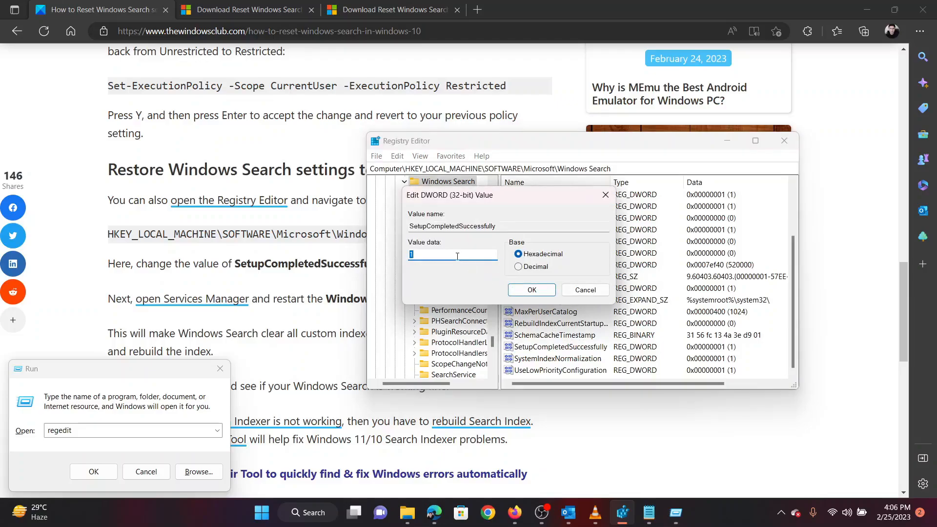
text(0)
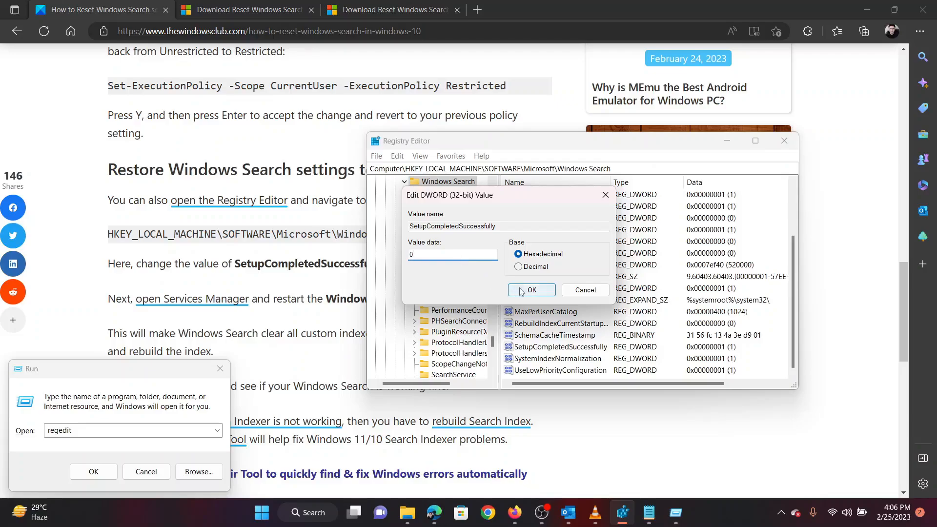
click(532, 293)
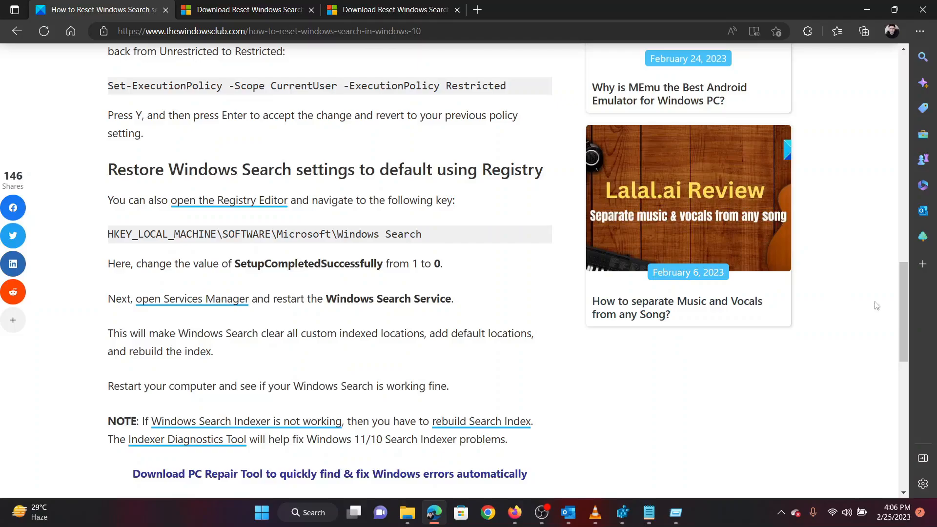